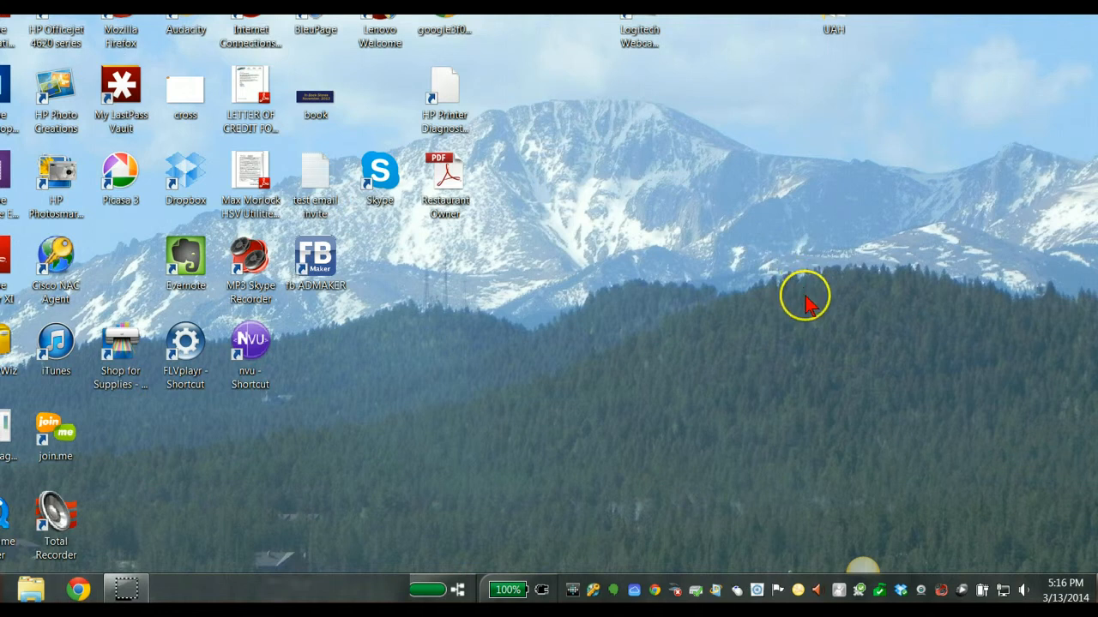
mouse_move(1022, 590)
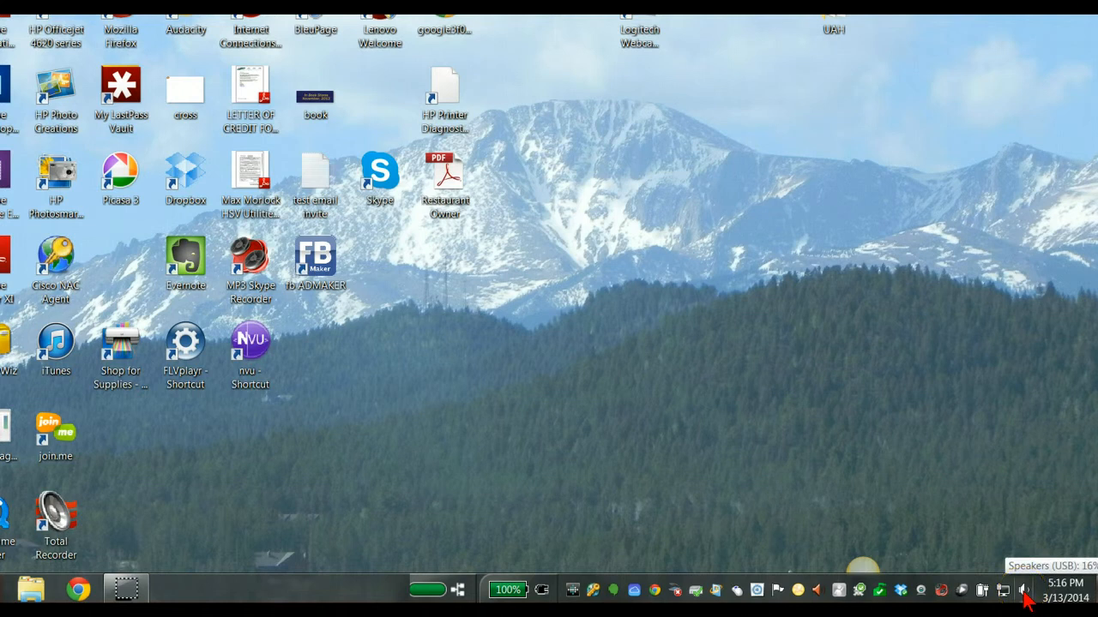
Reach Recording devices from the tray speaker icon and bring up the ATR USB microphone's Properties
right_click(1022, 590)
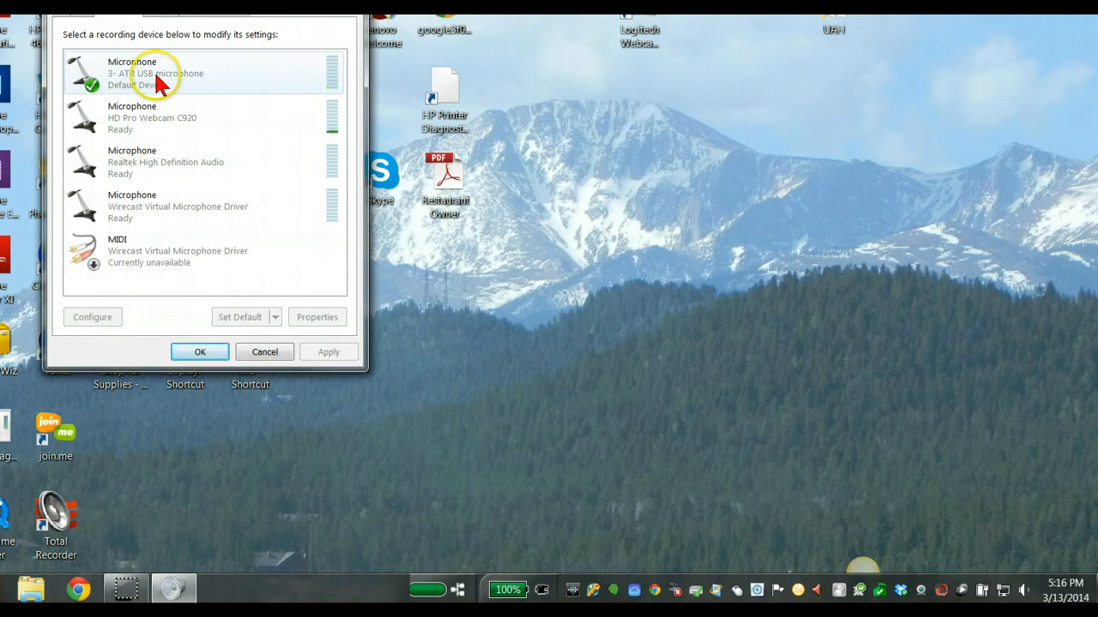
right_click(156, 72)
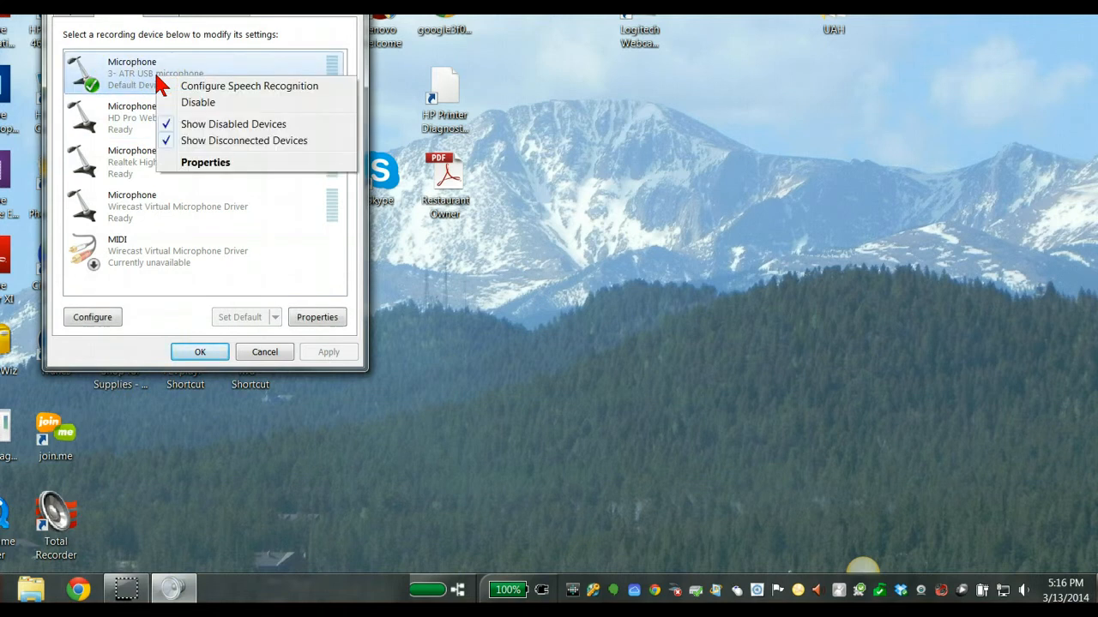
left_click(205, 161)
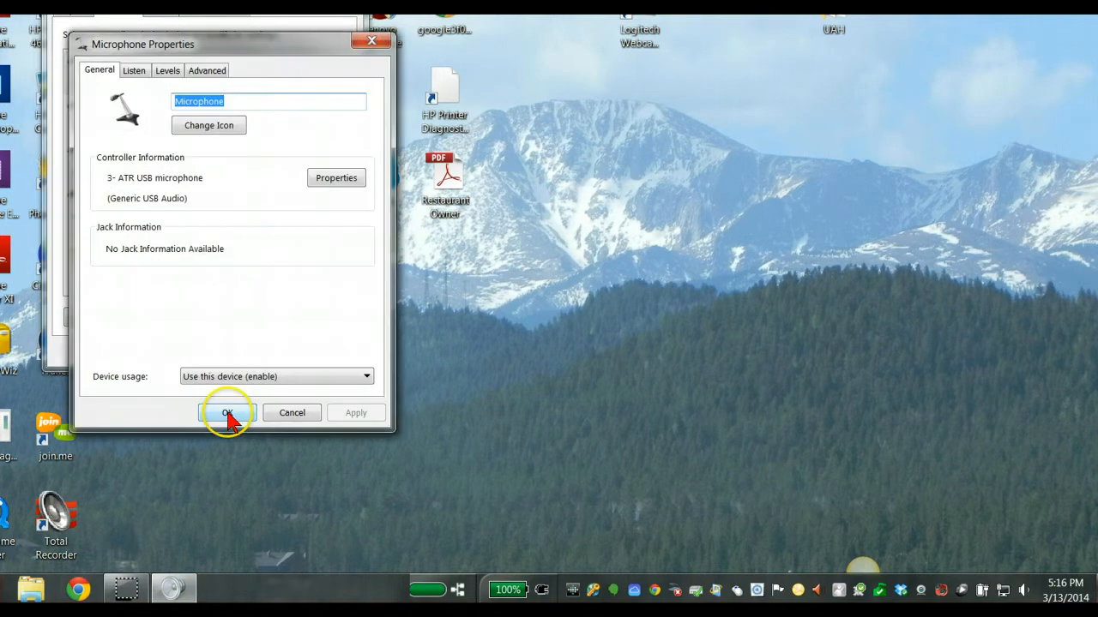
Show the Levels page where the microphone input level reads 100
left_click(168, 70)
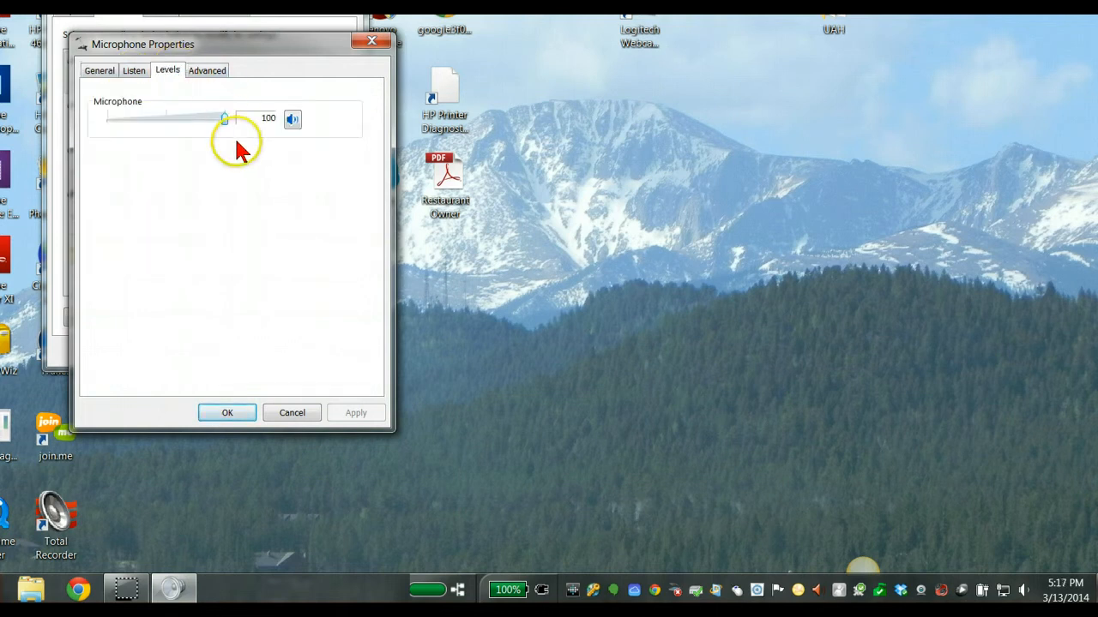
mouse_move(291, 351)
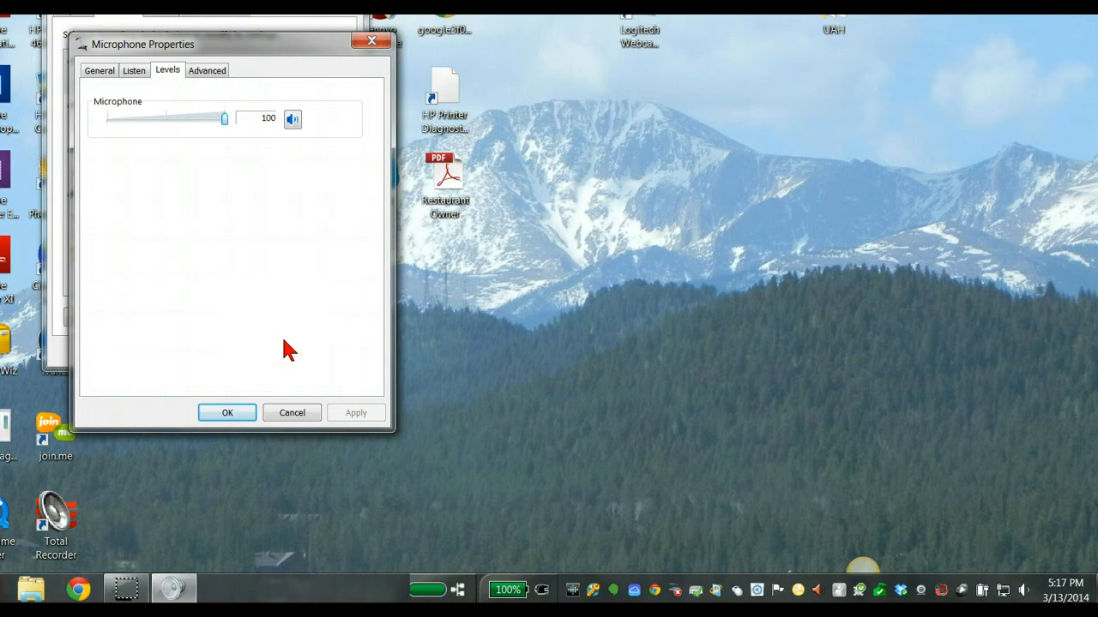
mouse_move(275, 350)
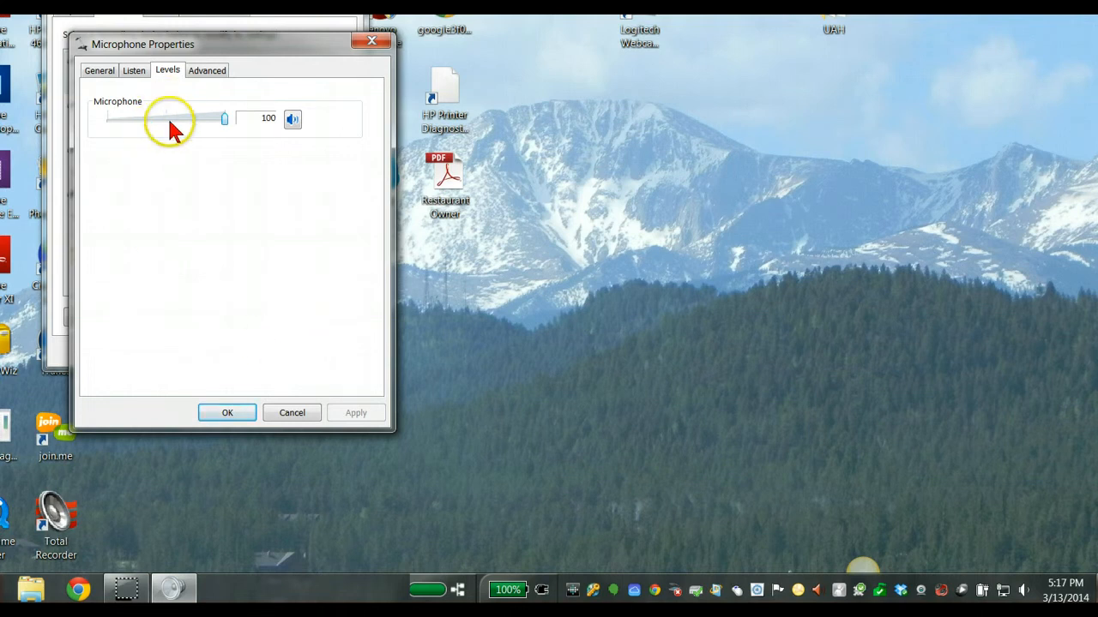
mouse_move(168, 127)
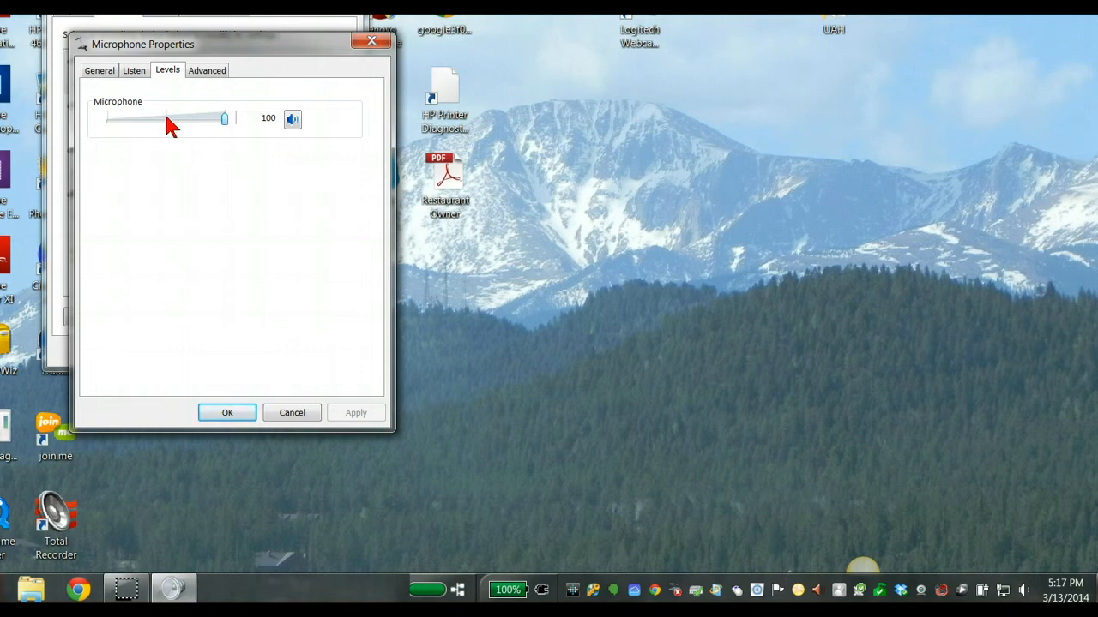
Lower the Microphone slider to about 46 and confirm both sound dialogs closed
left_click_drag(225, 118, 178, 118)
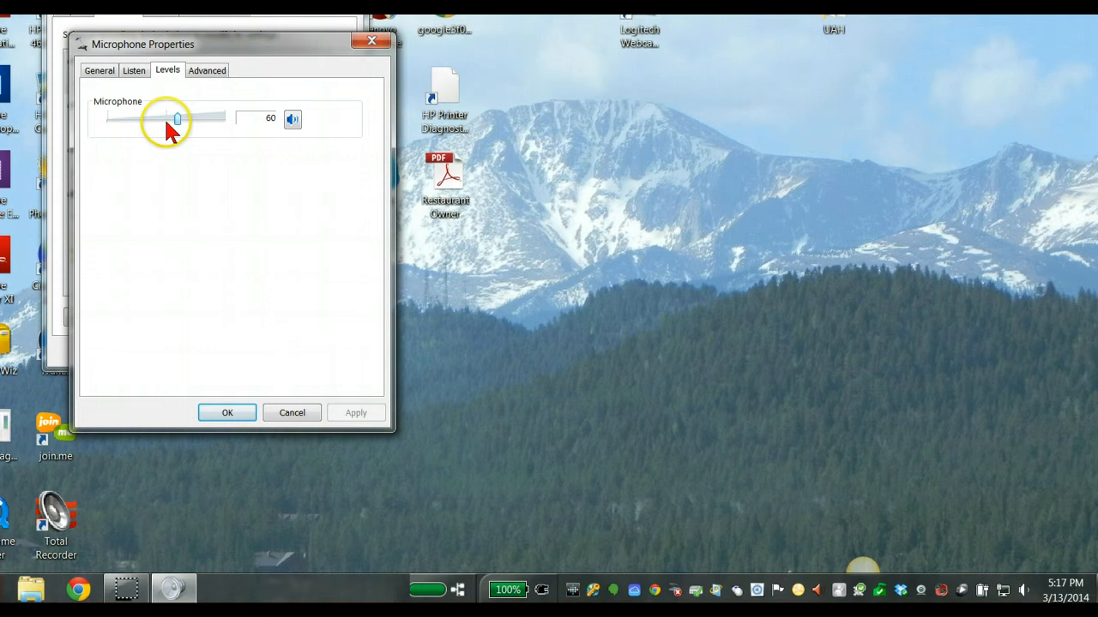
left_click_drag(179, 116, 163, 117)
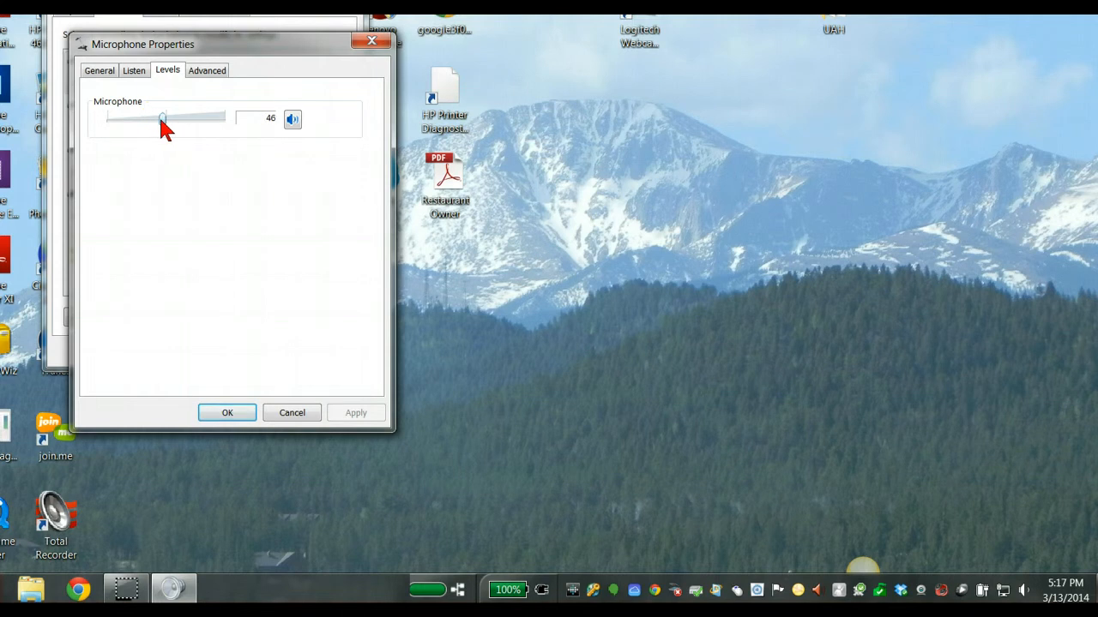
left_click(226, 412)
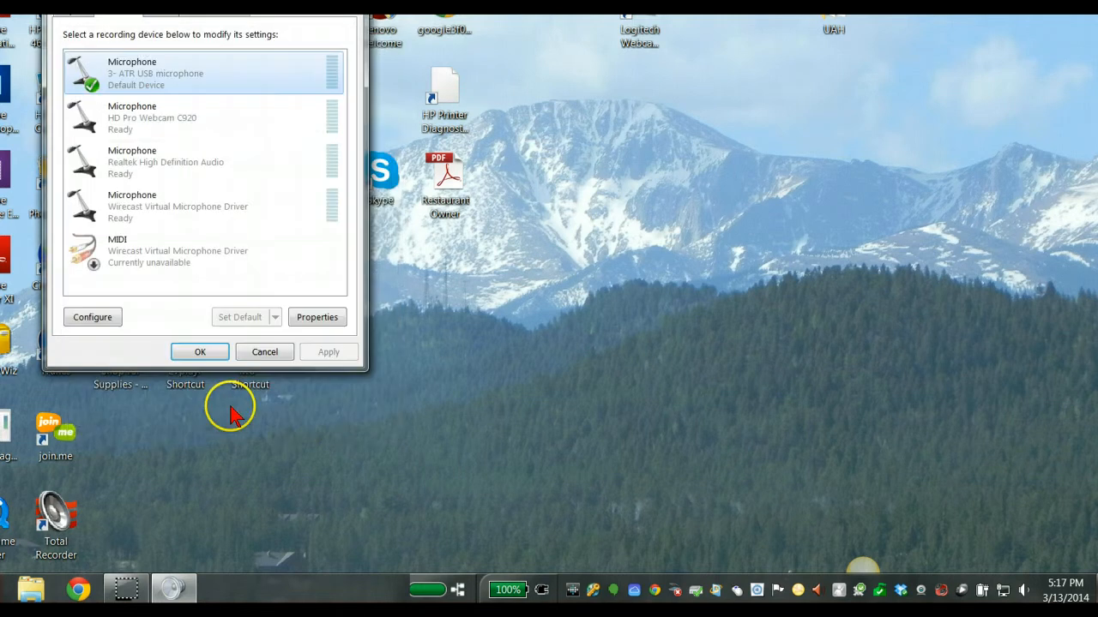
mouse_move(244, 360)
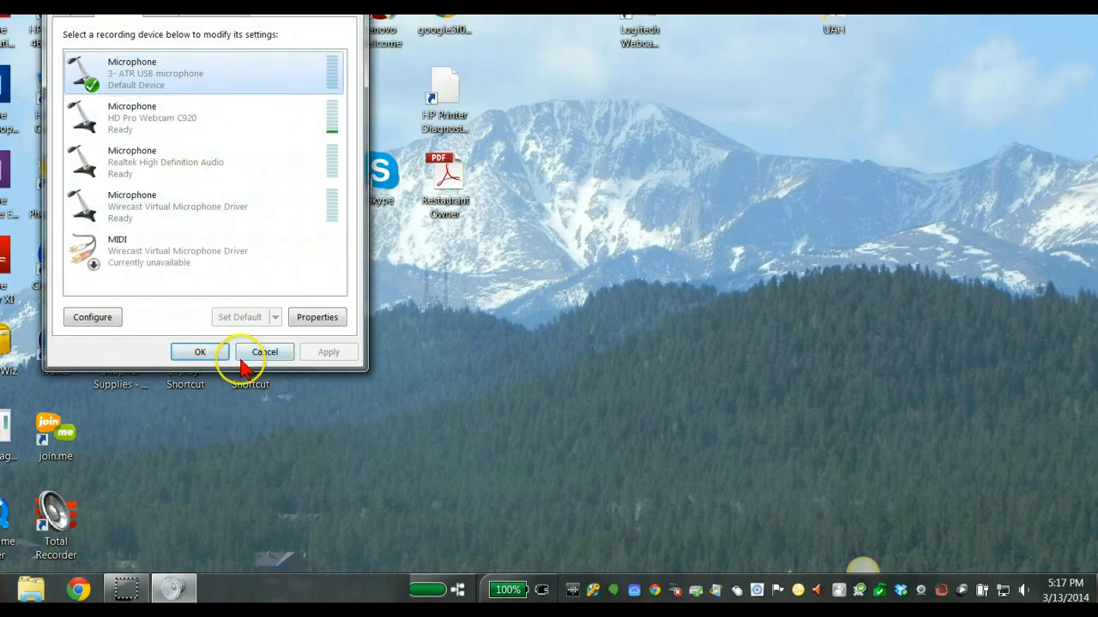
left_click(264, 351)
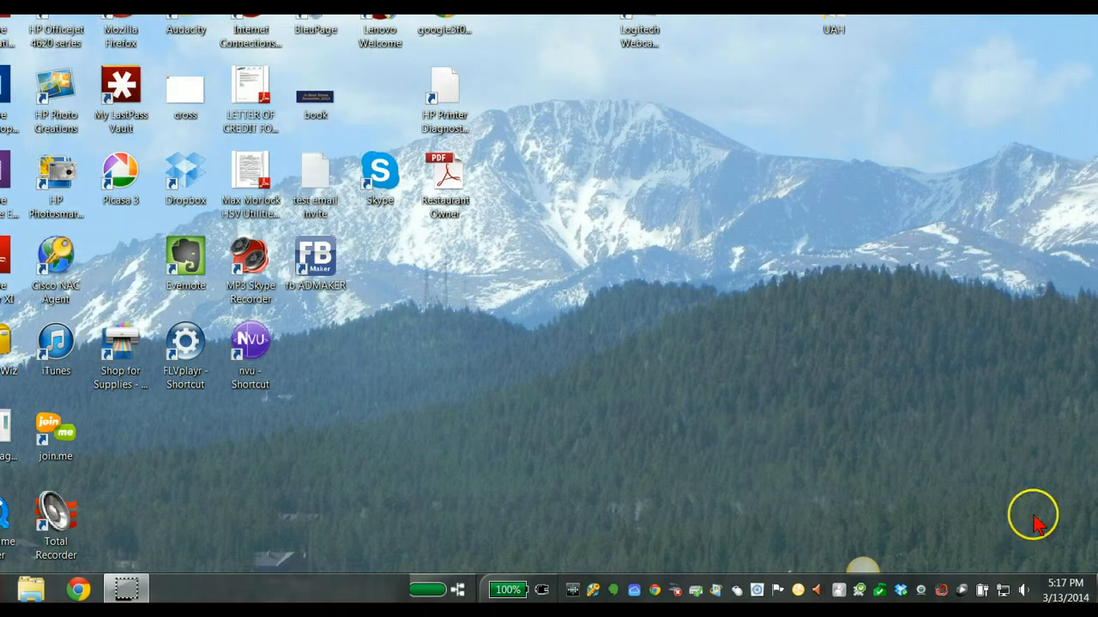
mouse_move(1022, 590)
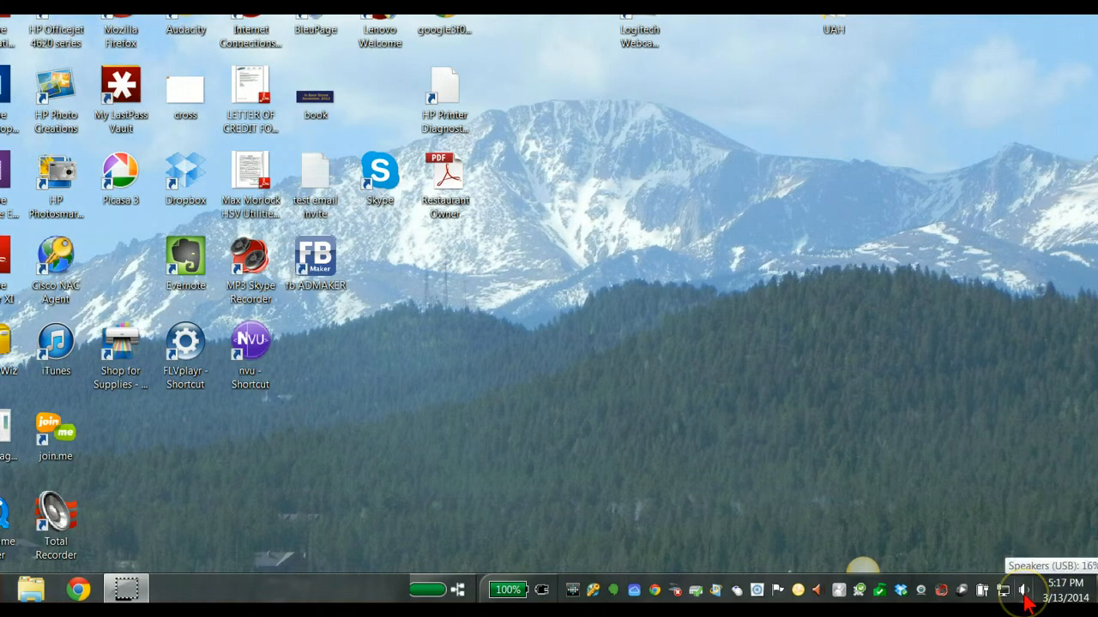
mouse_move(998, 511)
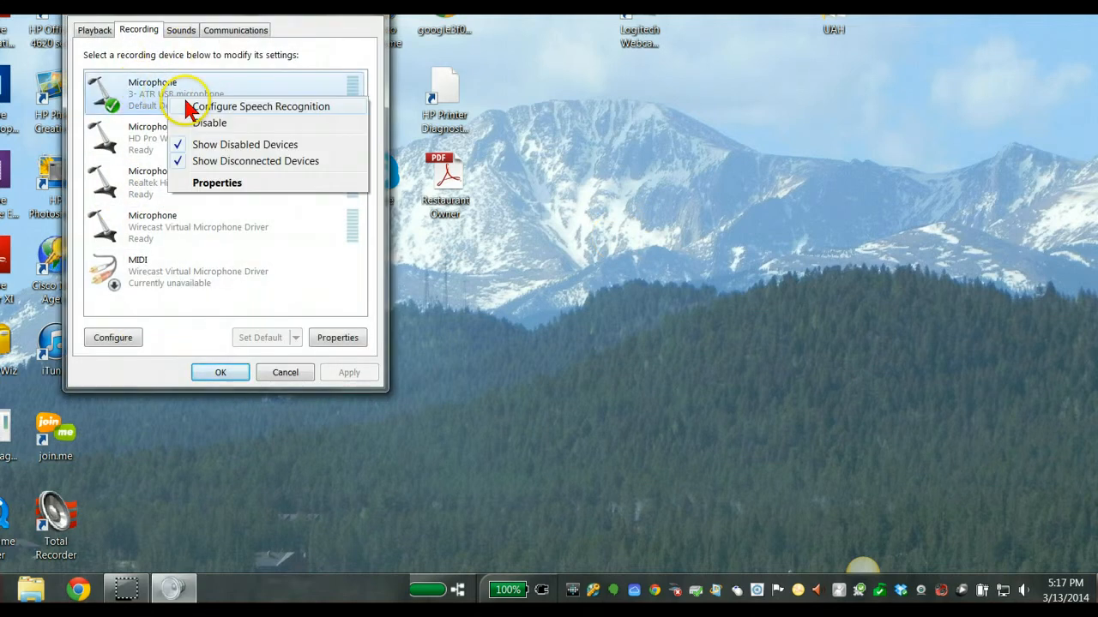
Reopen the ATR USB microphone's Levels and drag its slider from 49 back up to 100
left_click(216, 182)
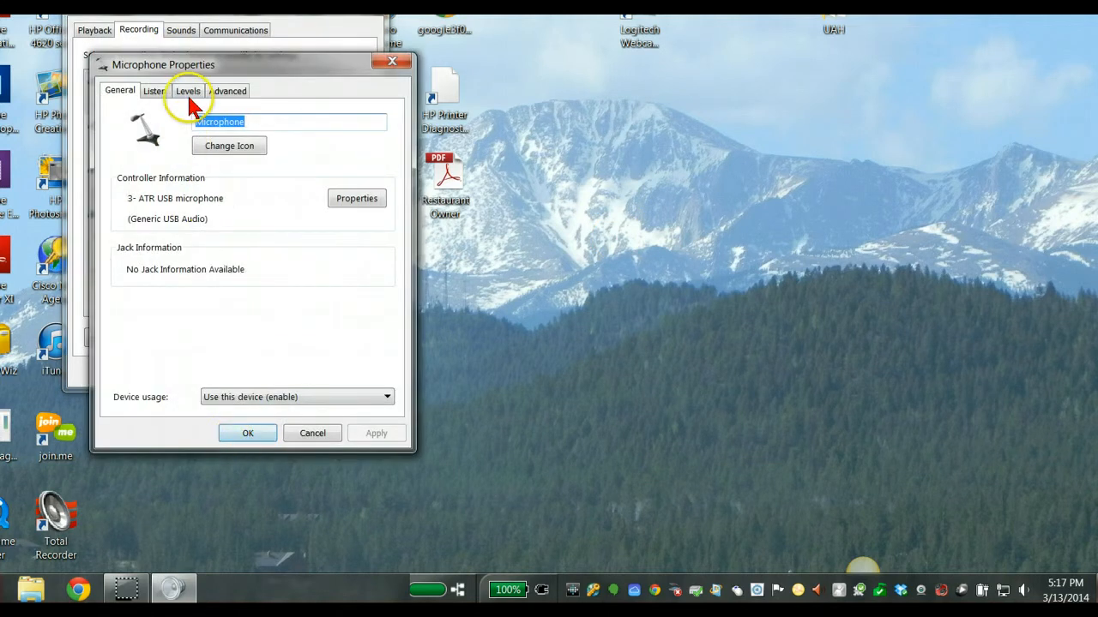
left_click(189, 91)
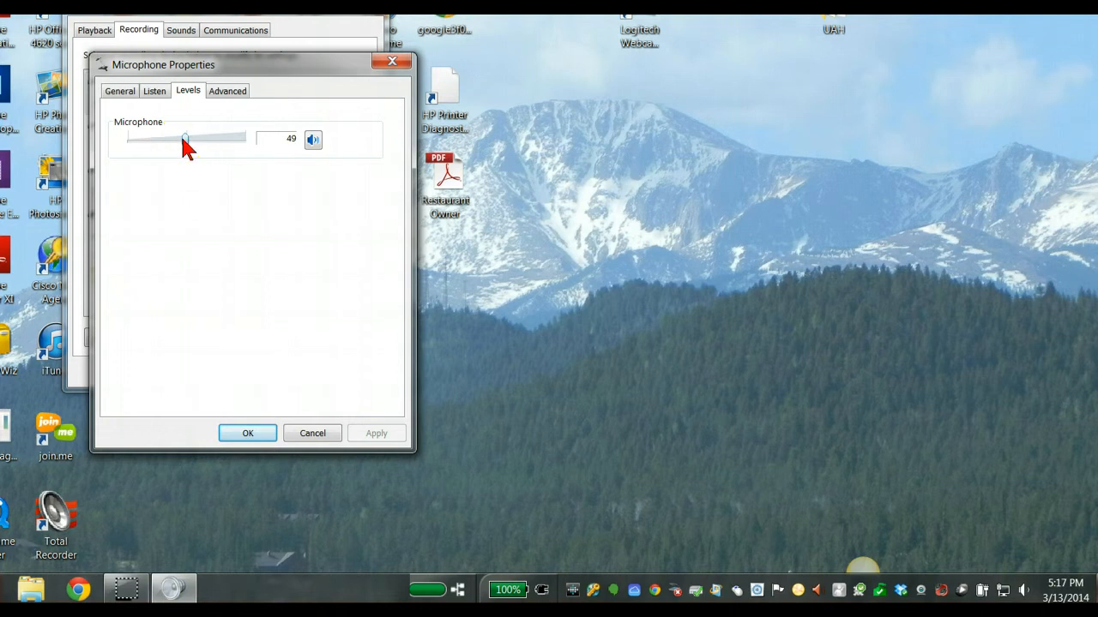
left_click_drag(185, 139, 243, 138)
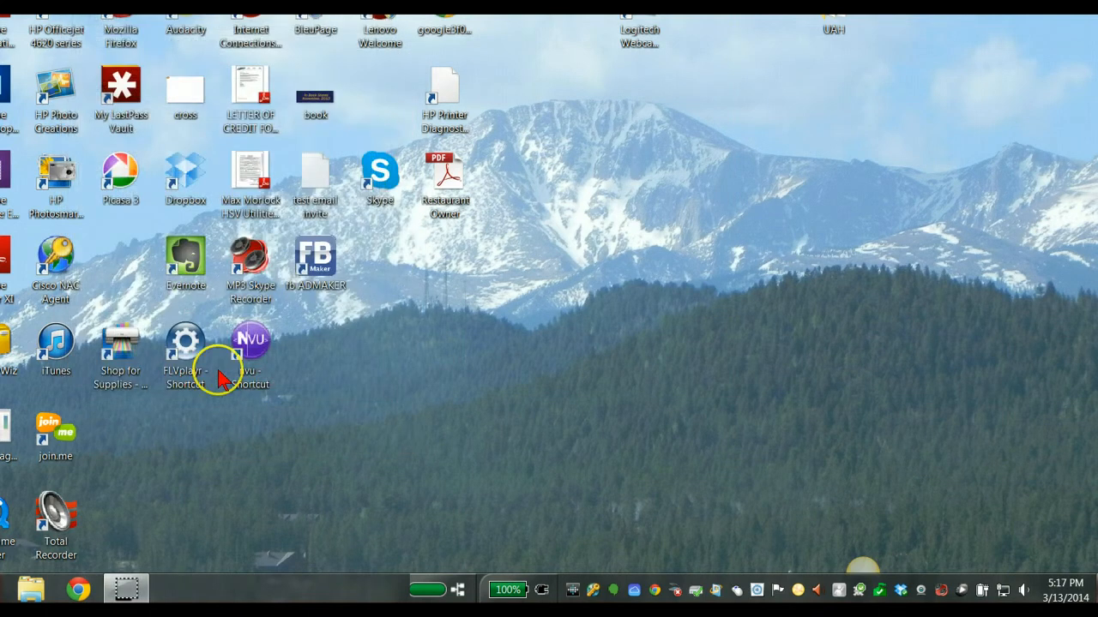
mouse_move(678, 343)
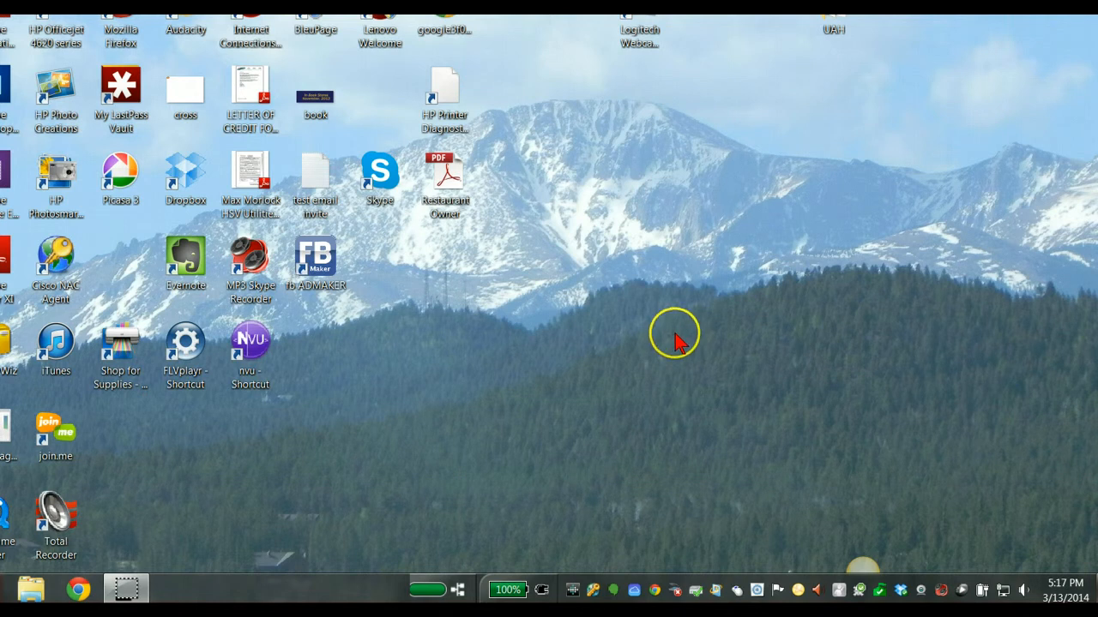
mouse_move(686, 346)
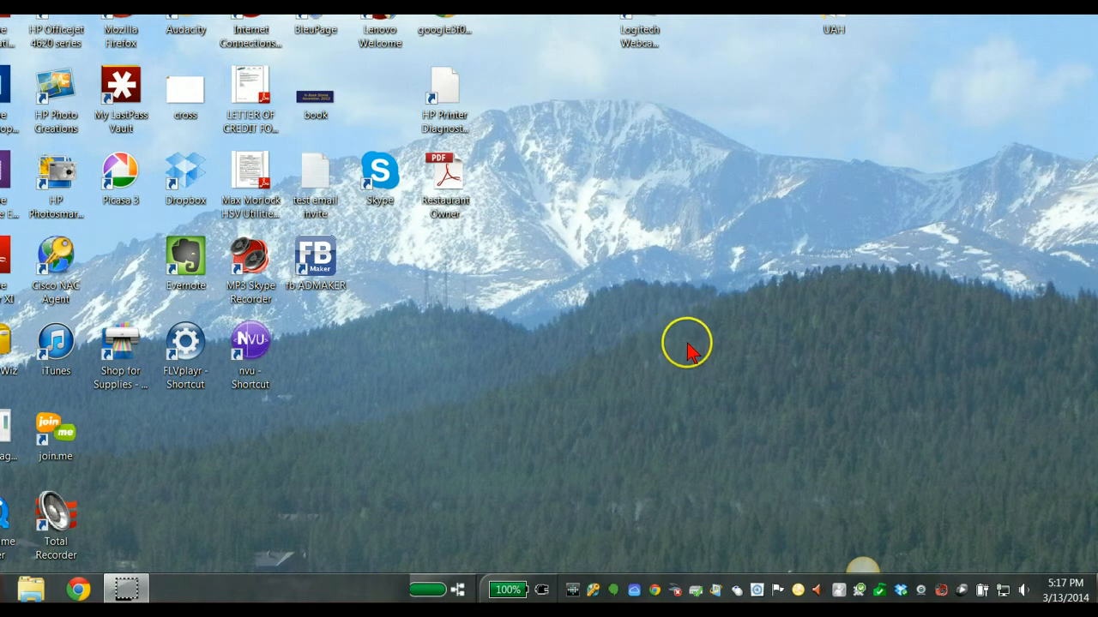
mouse_move(758, 360)
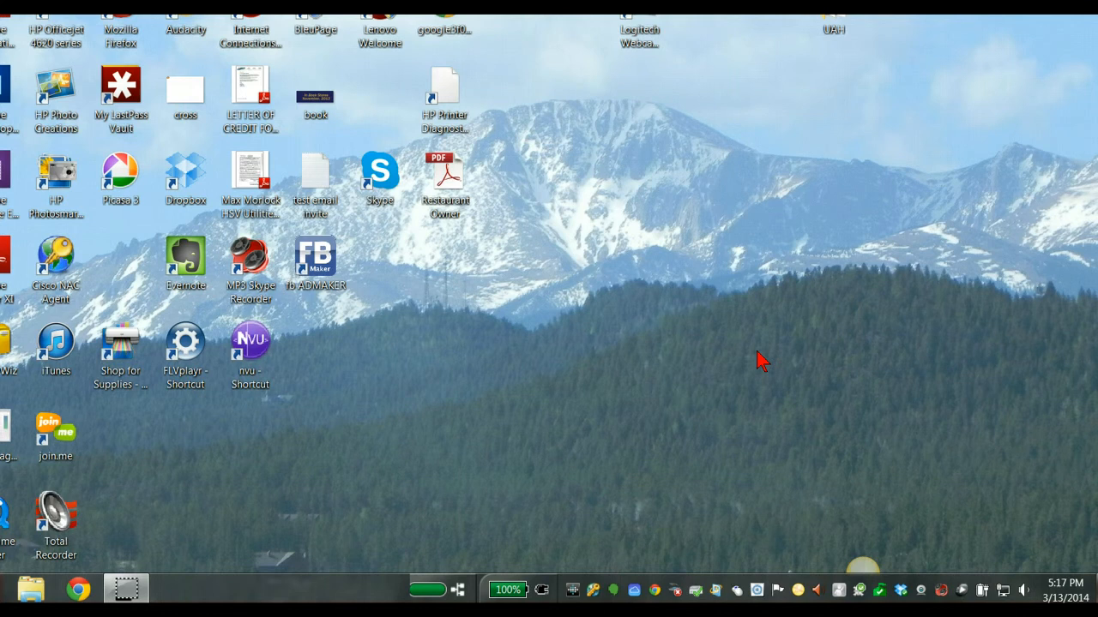